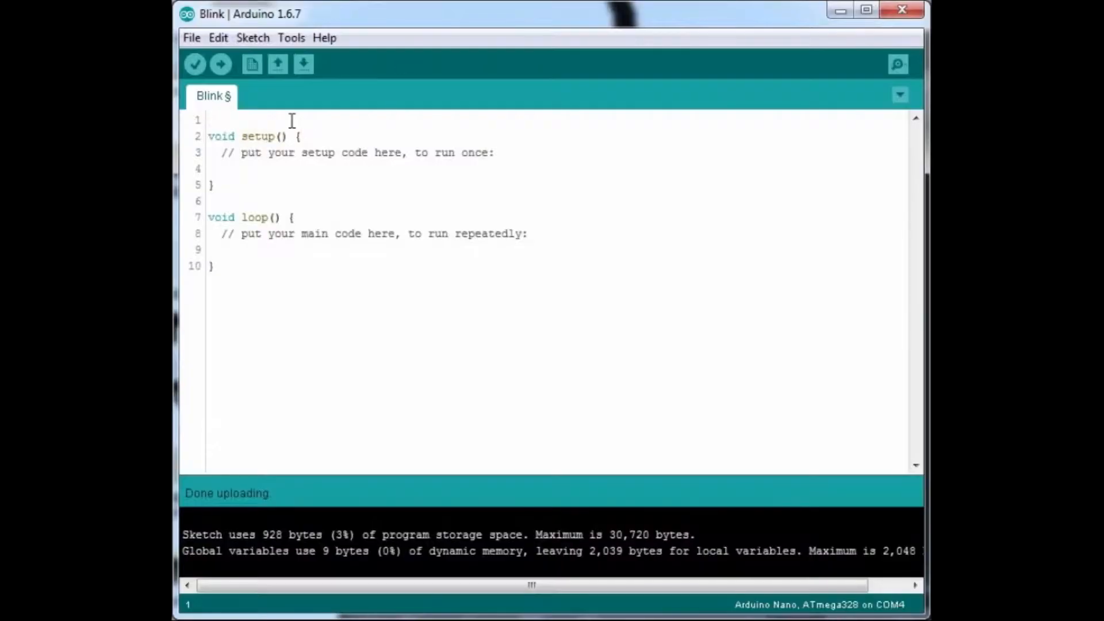
Open XTronical's DacAudio Library Download page and scroll to the XT DAC_Audio V3 link.
type("// exciting first arduino \"blink")
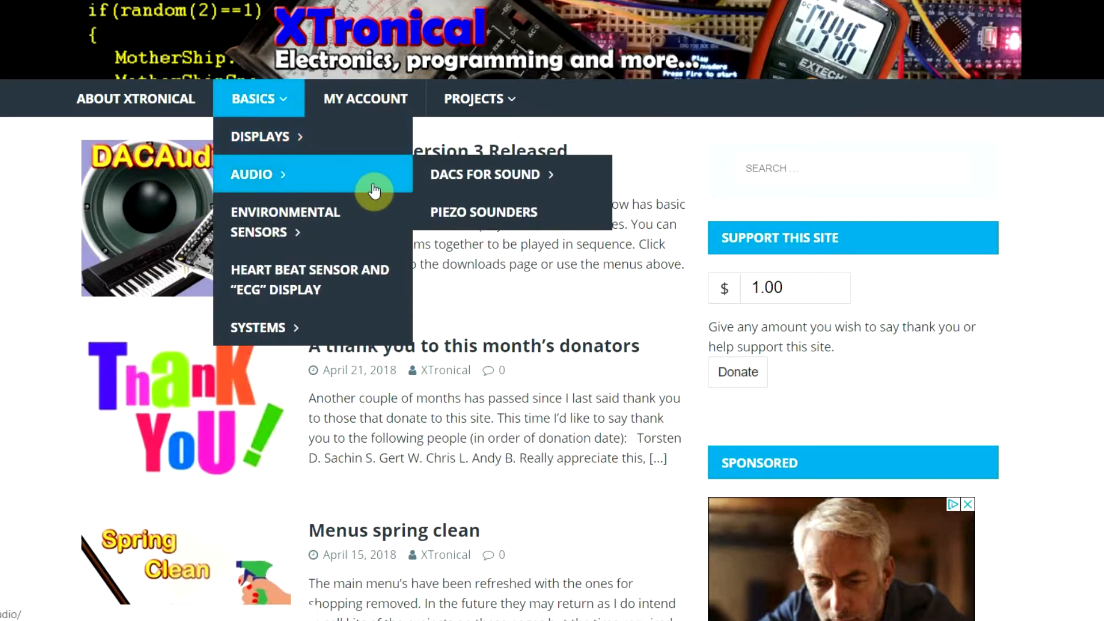
mouse_move(484, 173)
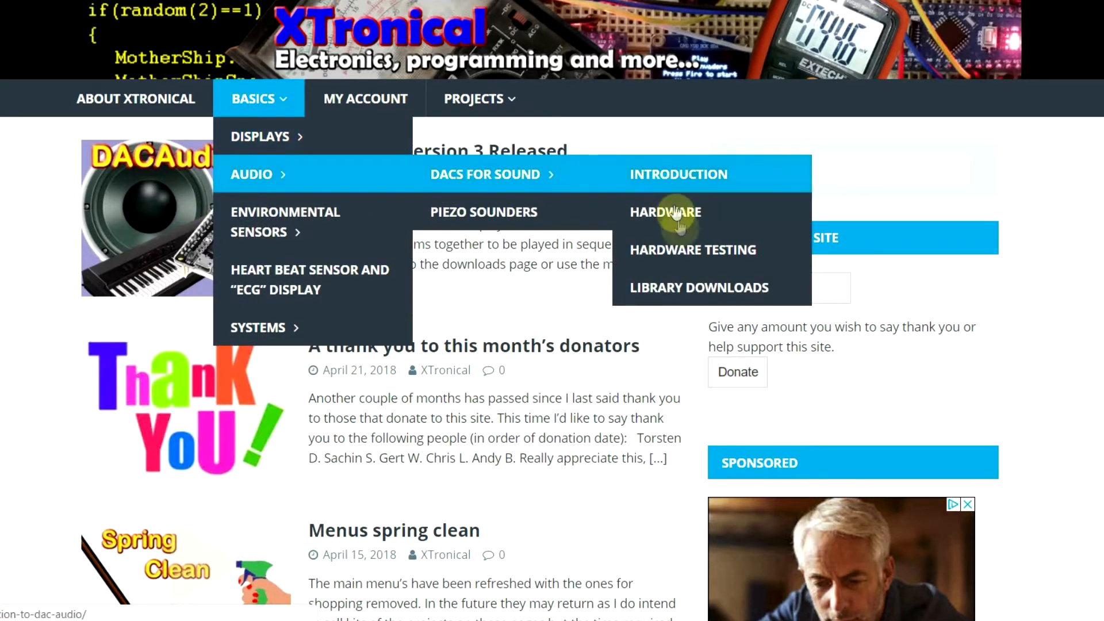
mouse_move(697, 287)
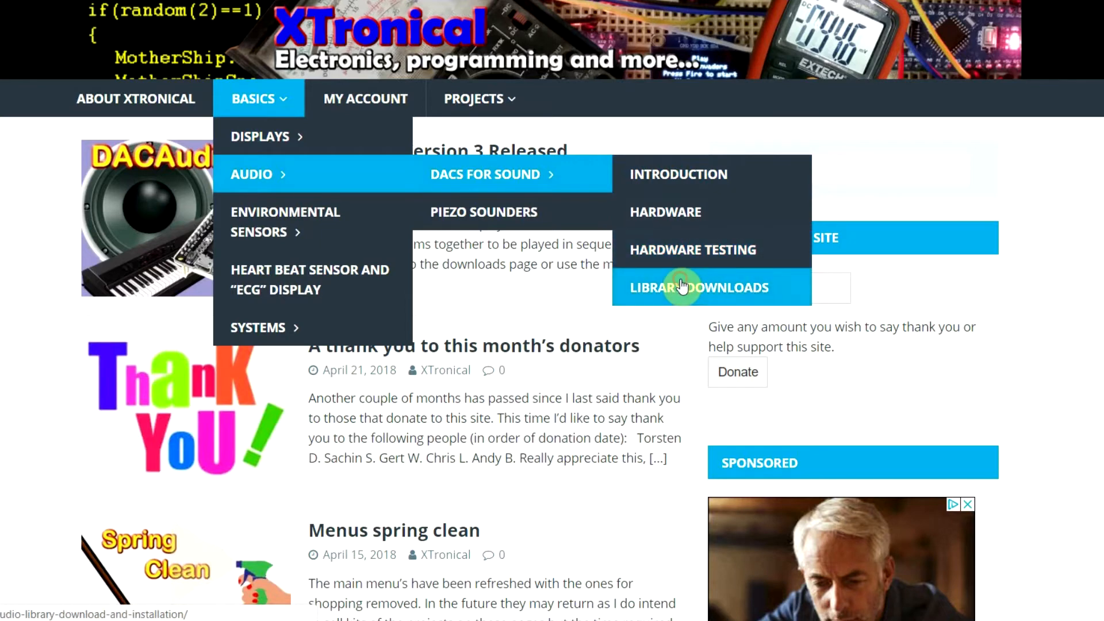
left_click(697, 288)
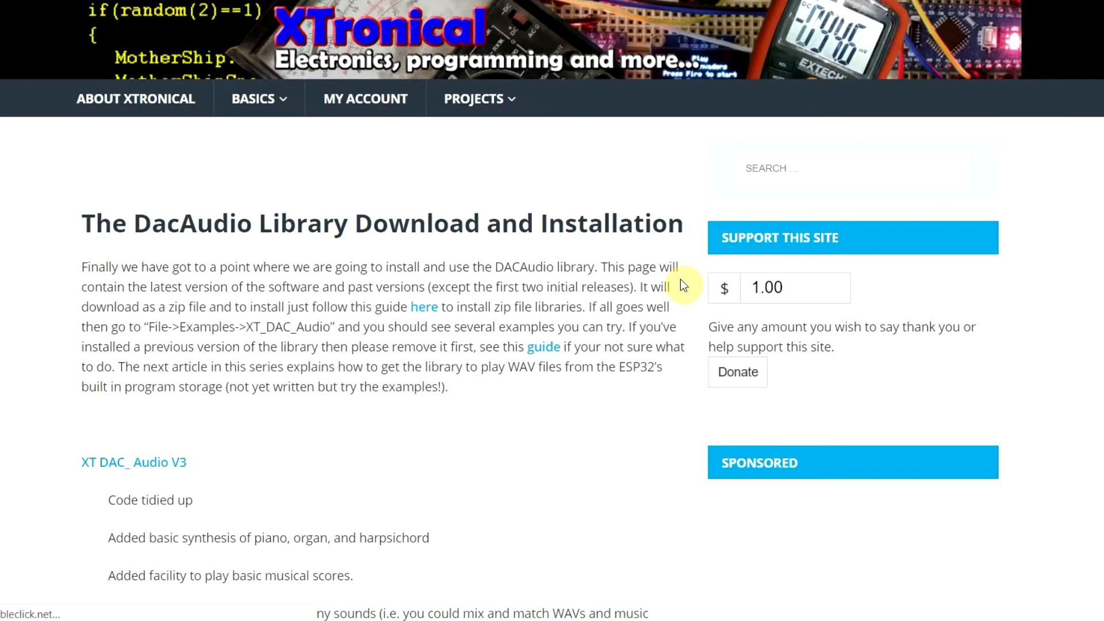
mouse_move(292, 349)
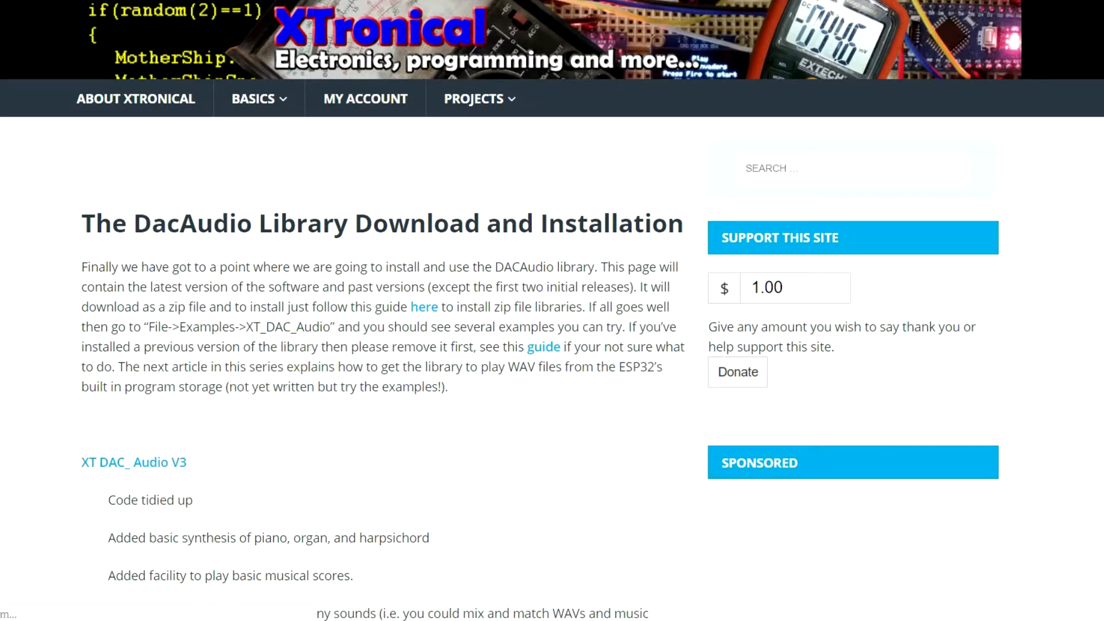
scroll("down", 3)
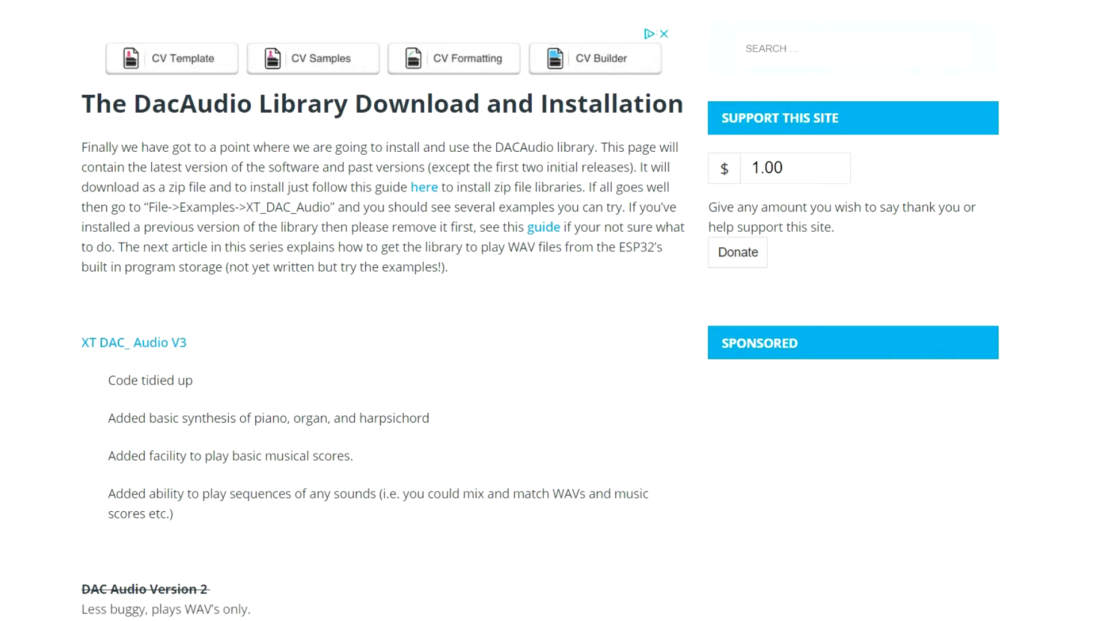
scroll("down", 3)
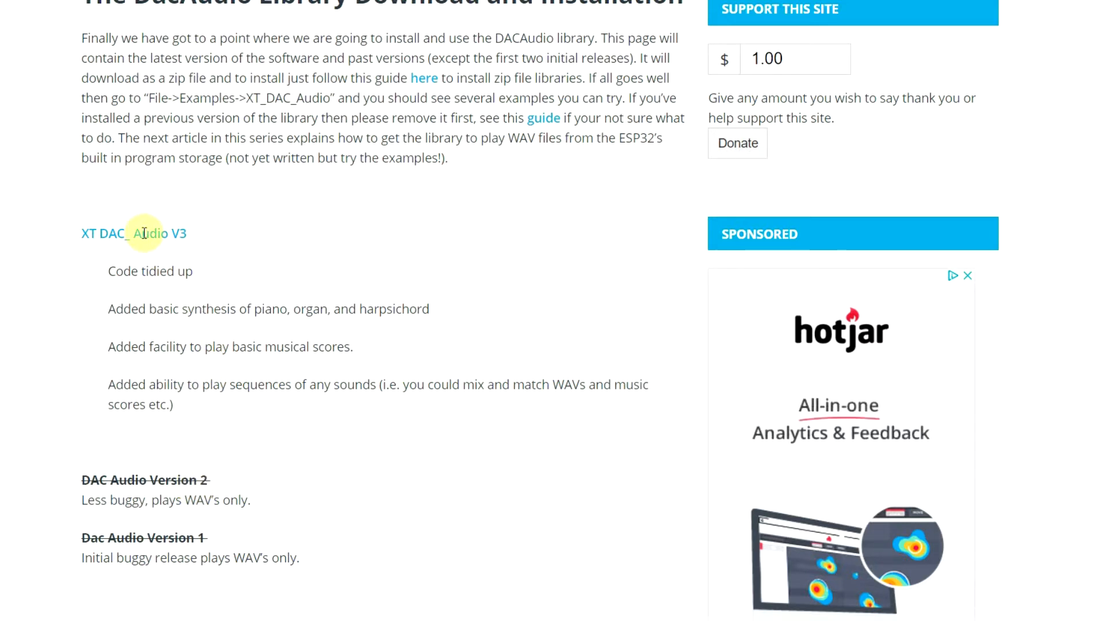
mouse_move(132, 233)
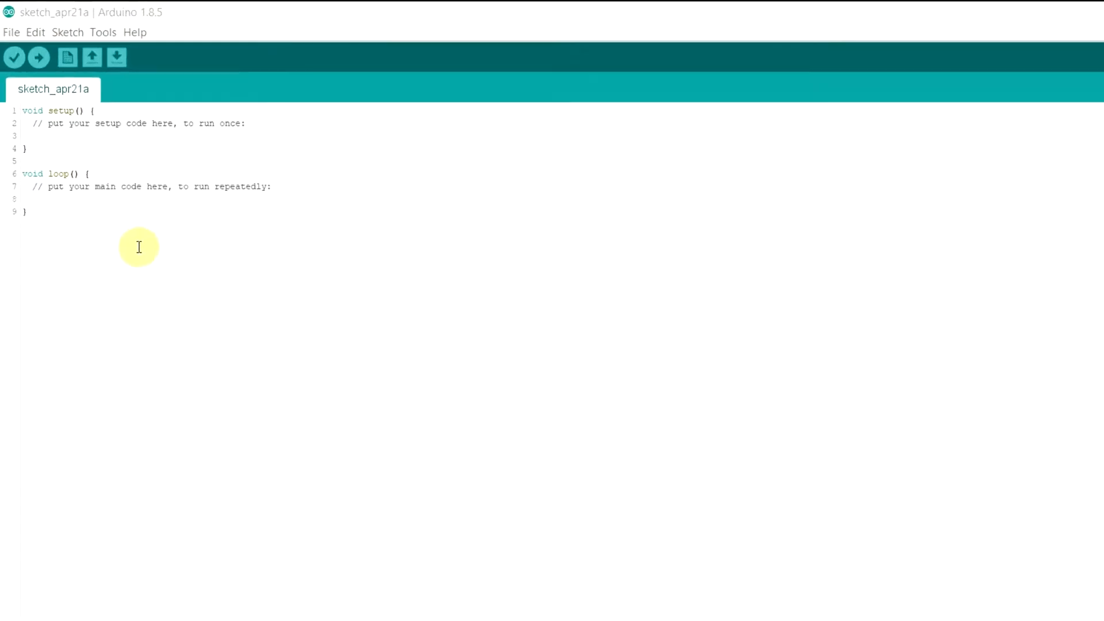
Show the XT_DAC_Audio examples list: MultiPlay, MultiPlayRepeat, MusicScore and PlayWav.
left_click(11, 32)
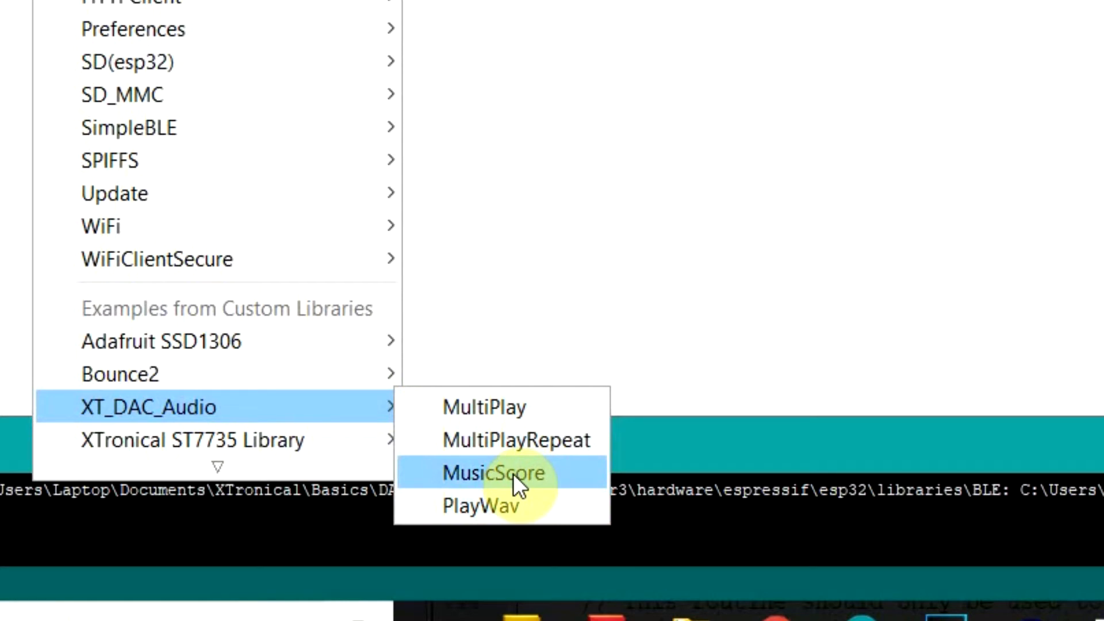
mouse_move(514, 440)
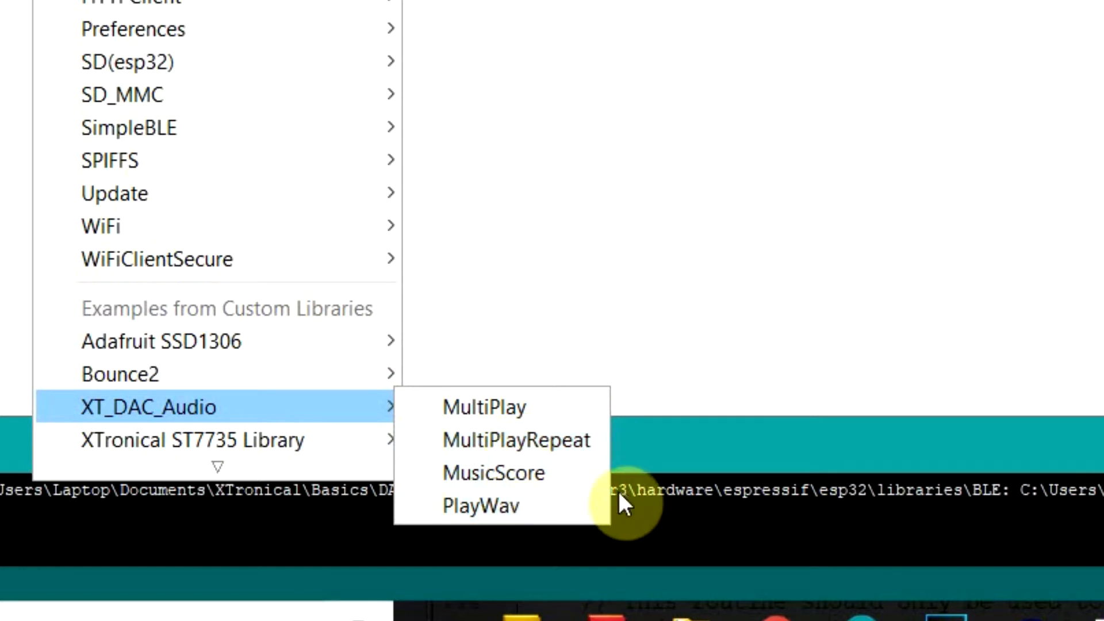
mouse_move(635, 280)
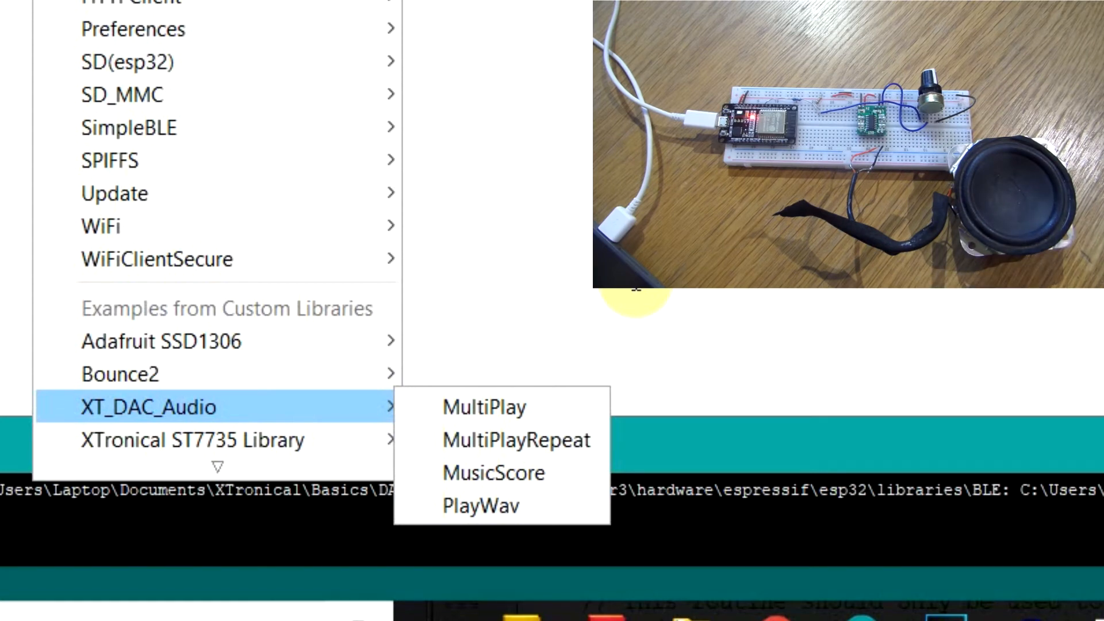
left_click(492, 473)
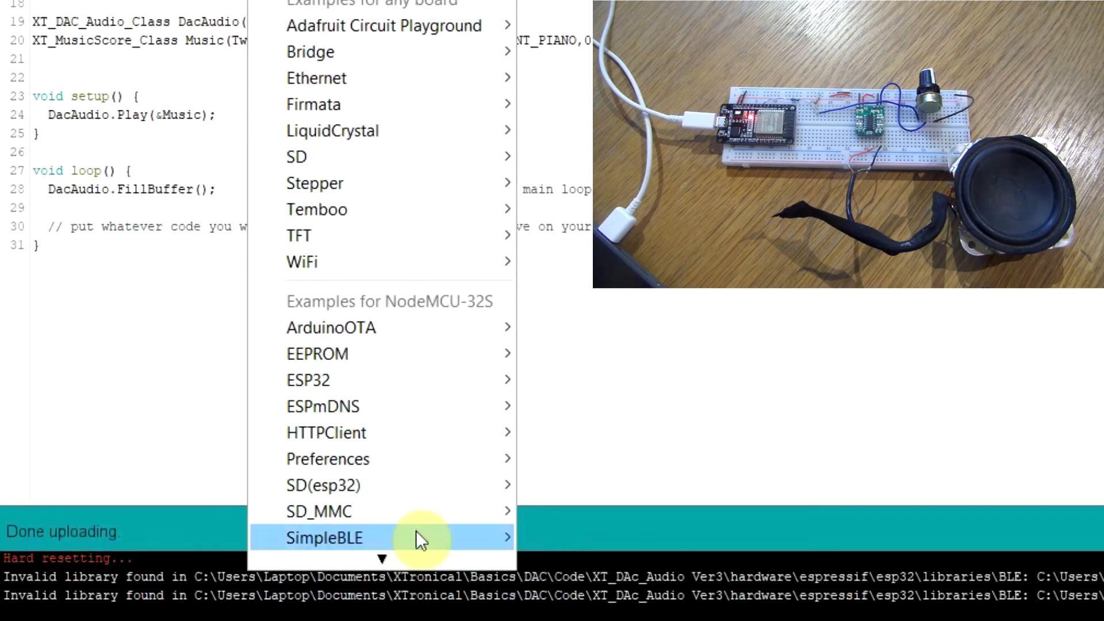
Scroll the Examples menu down to XT_DAC_Audio to open the MultiPlay sketch.
scroll("down", 3)
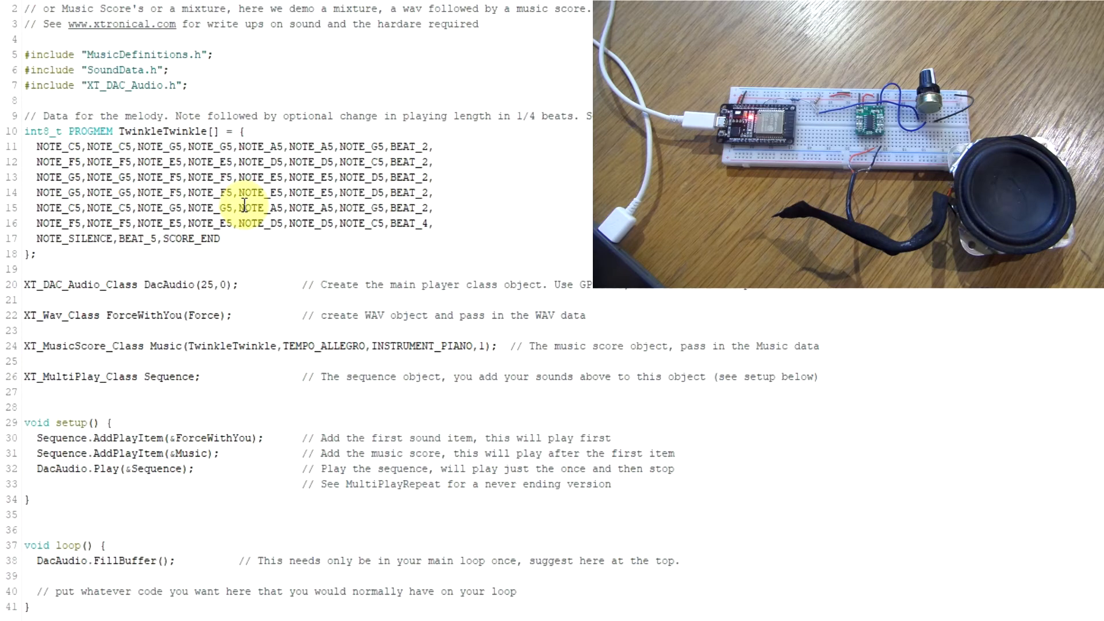
left_click_drag(35, 147, 219, 238)
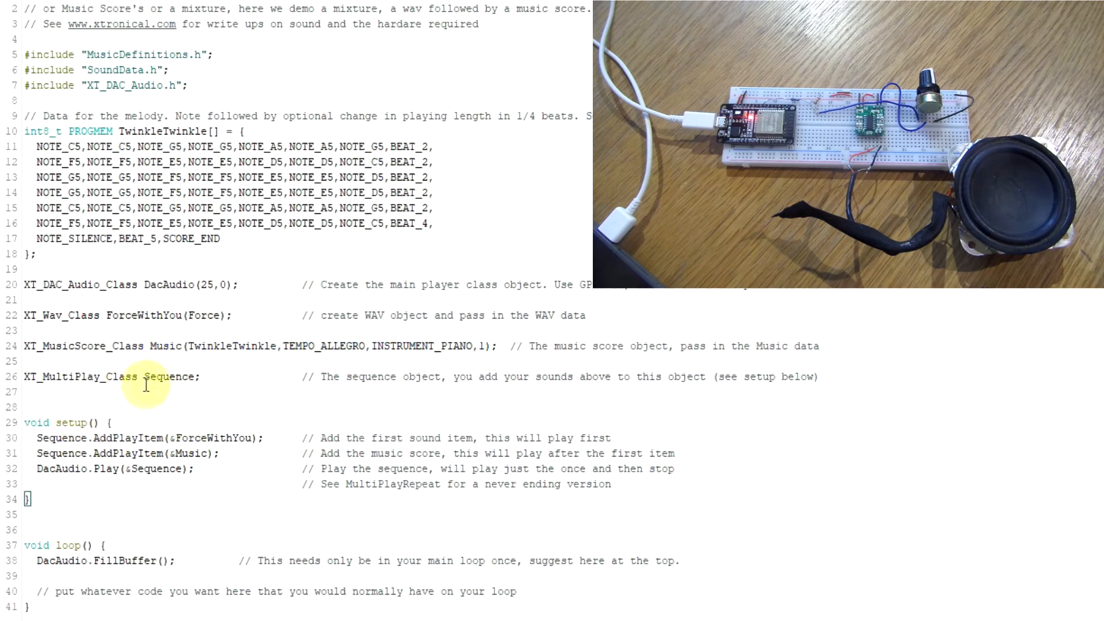
double_click(169, 376)
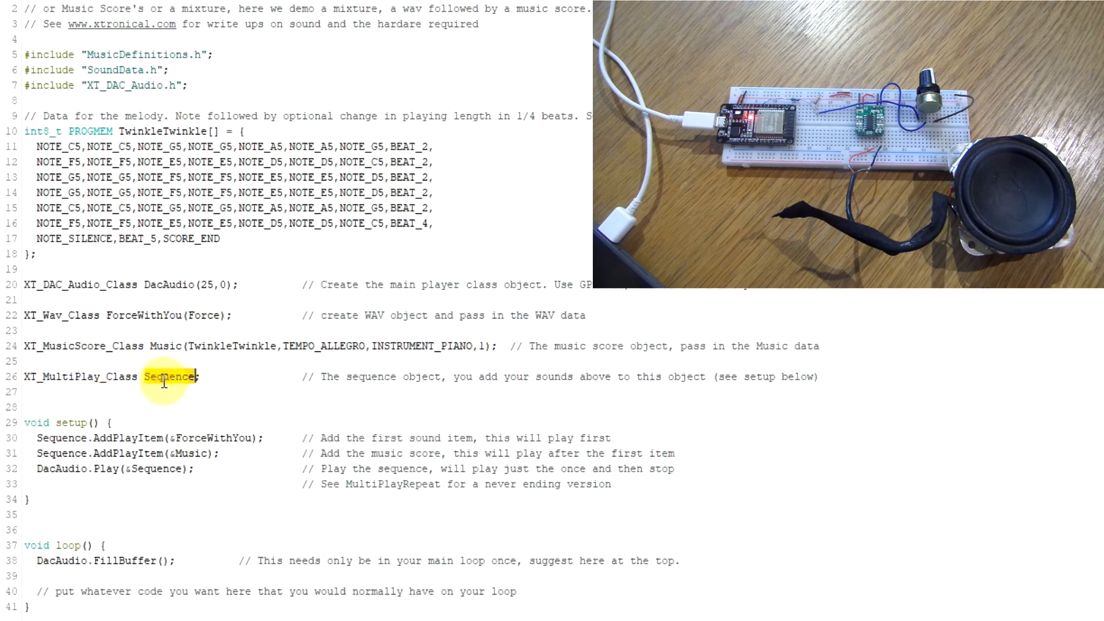
left_click(63, 437)
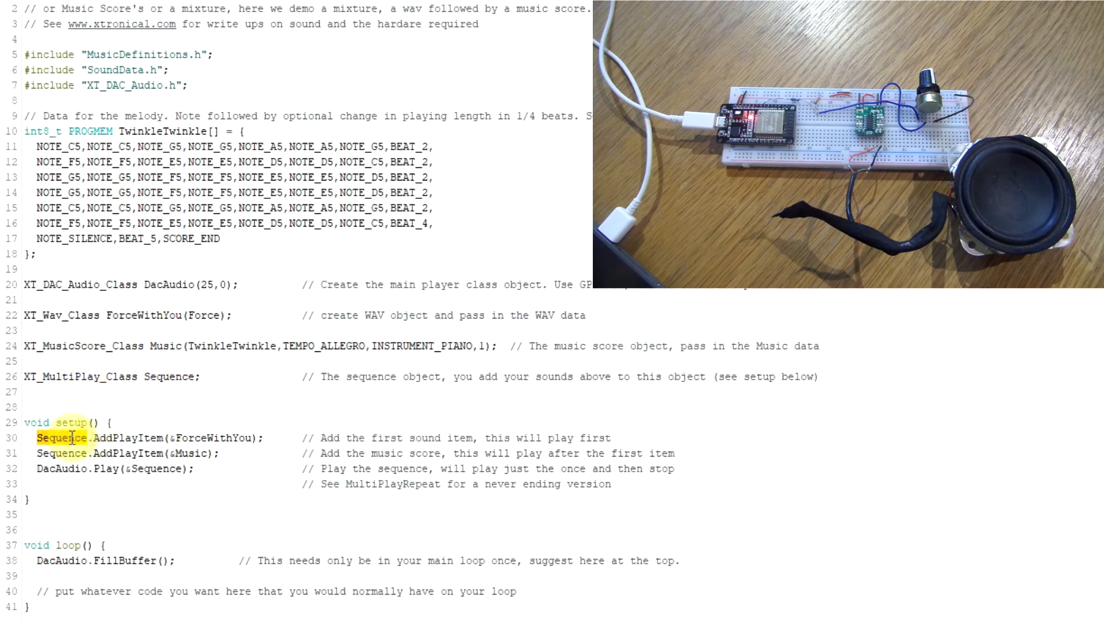